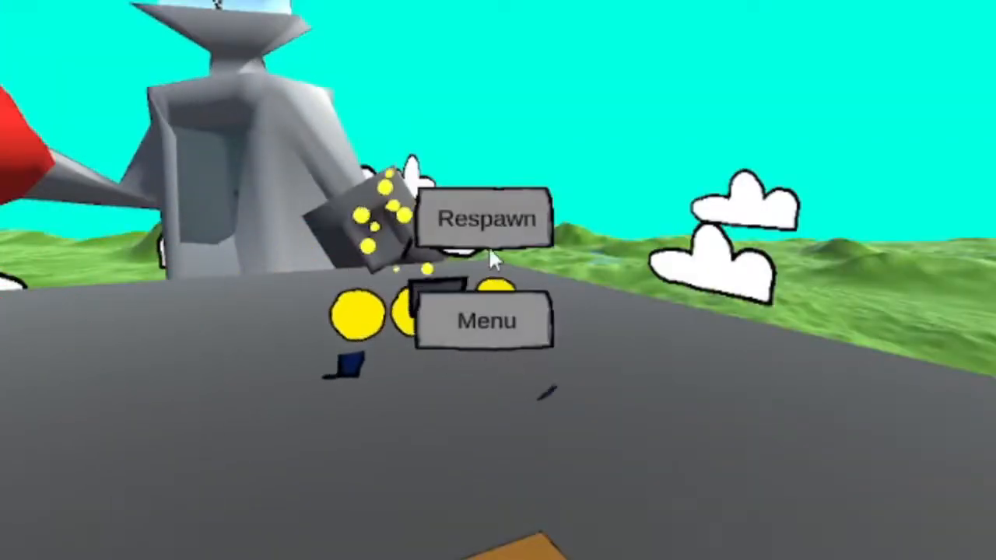
# Respawn the dead player onto the starting street beside the trees and red building
pyautogui.click(486, 218)
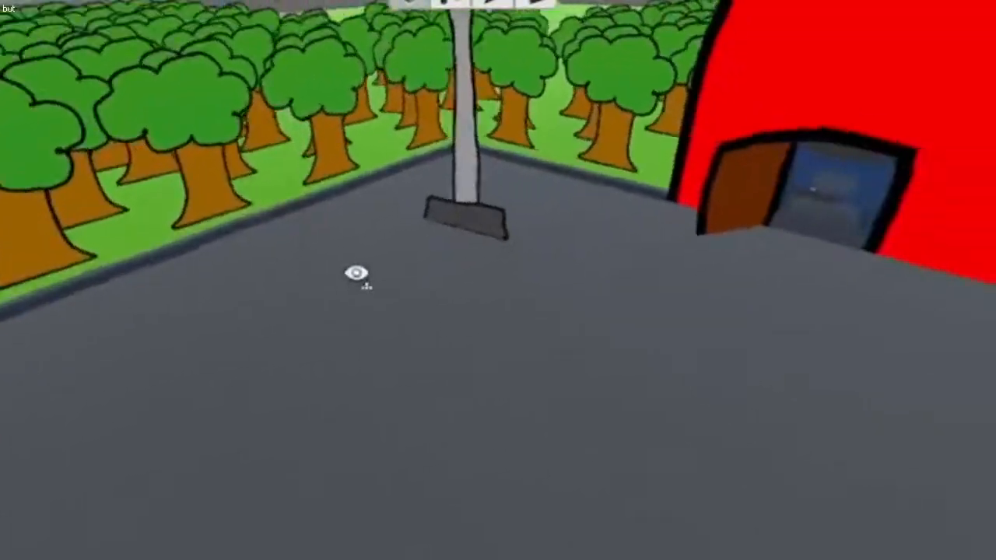